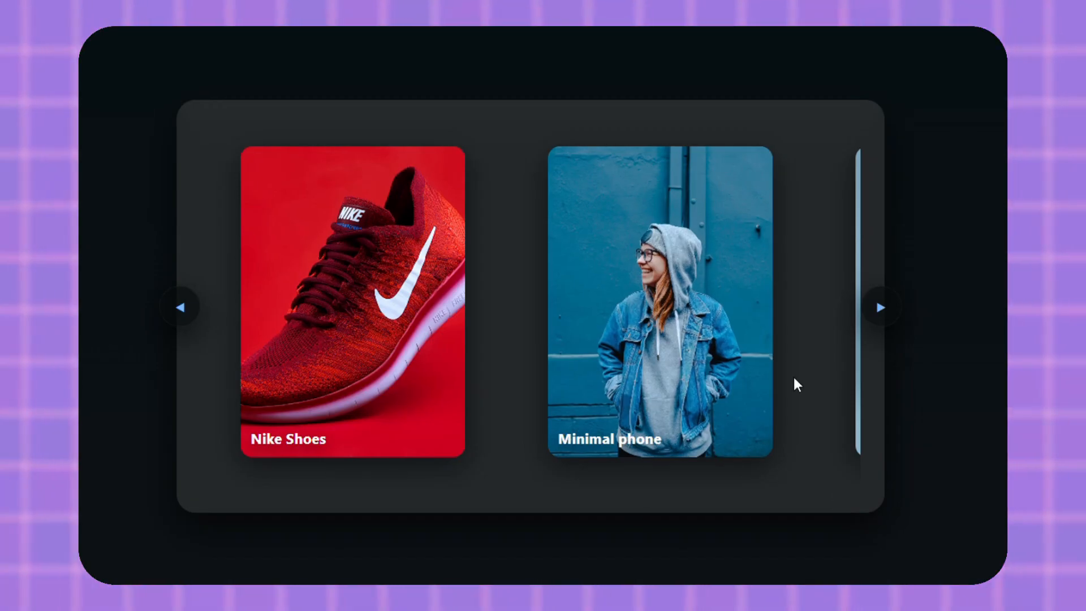
# Page the previewed carousel through Landscape, City lights, Mountains and back to Nike Shoes, then scroll the markup.
pyautogui.click(881, 307)
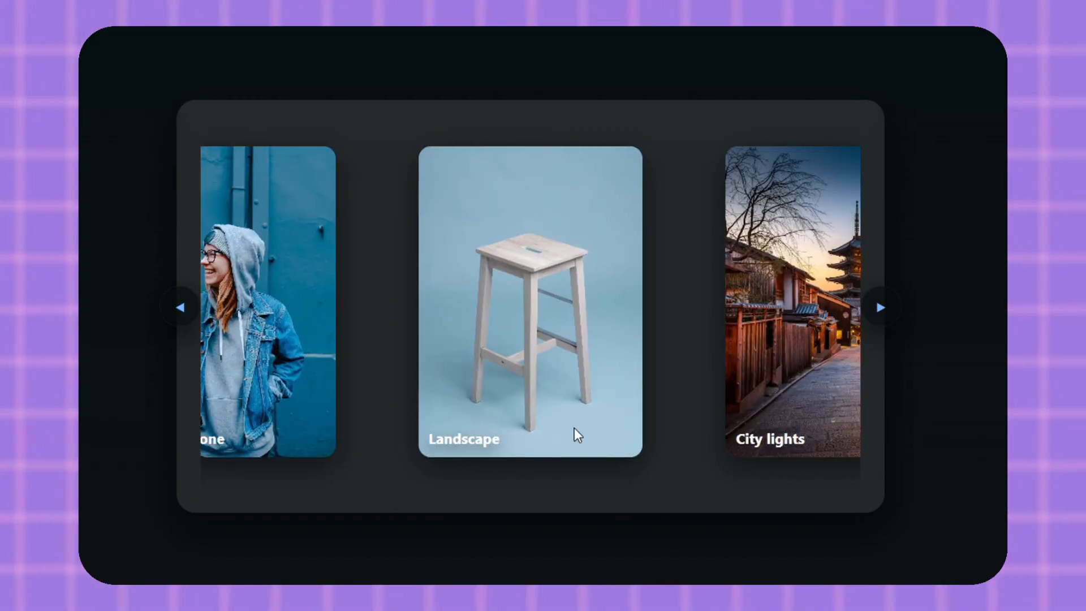
pyautogui.click(880, 308)
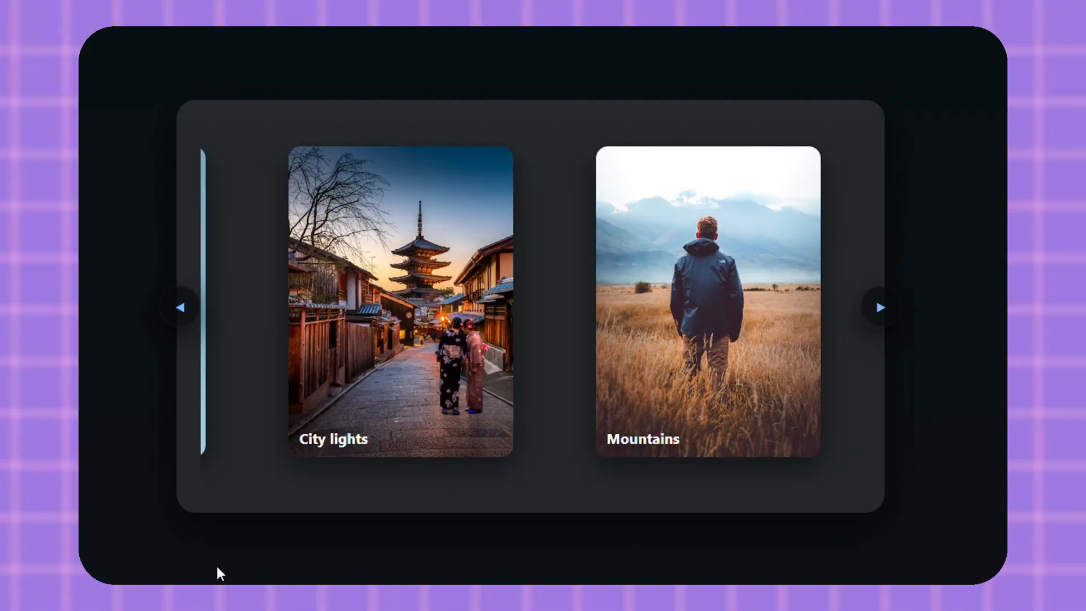
pyautogui.click(880, 307)
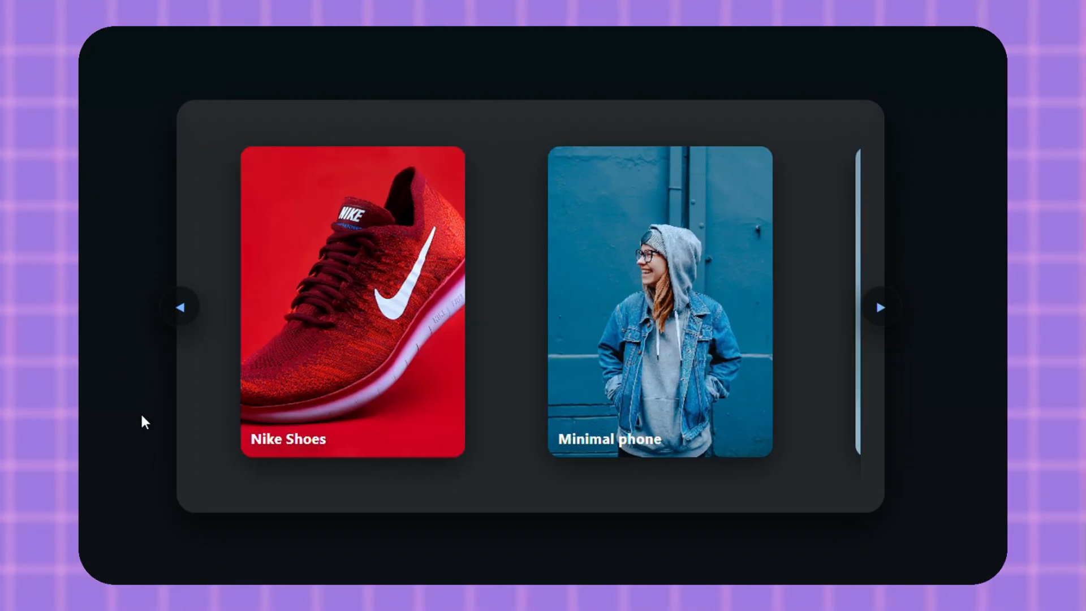
pyautogui.click(881, 308)
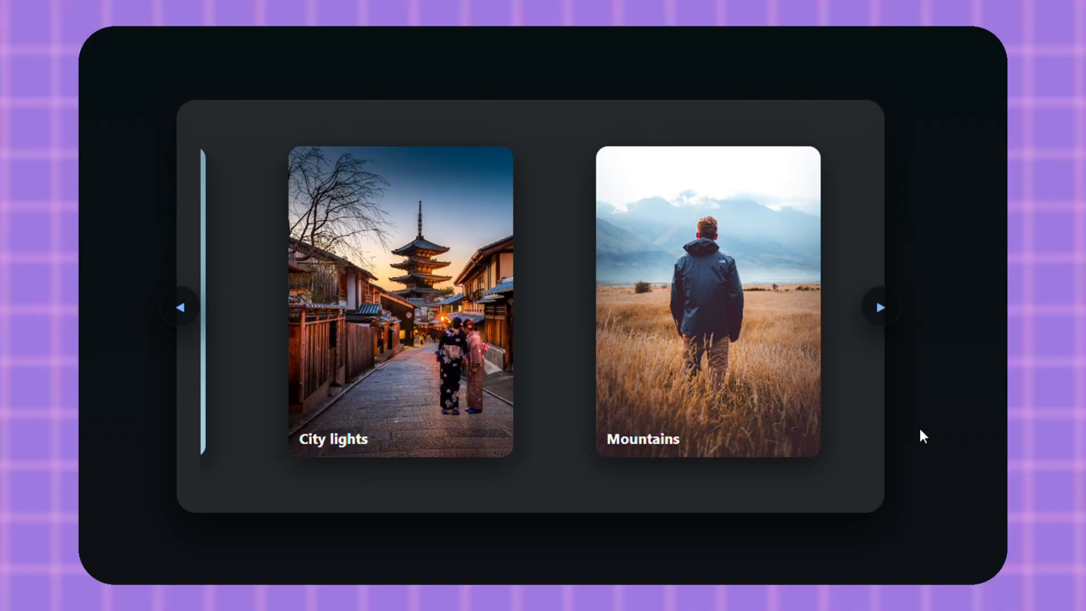
pyautogui.moveTo(566, 577)
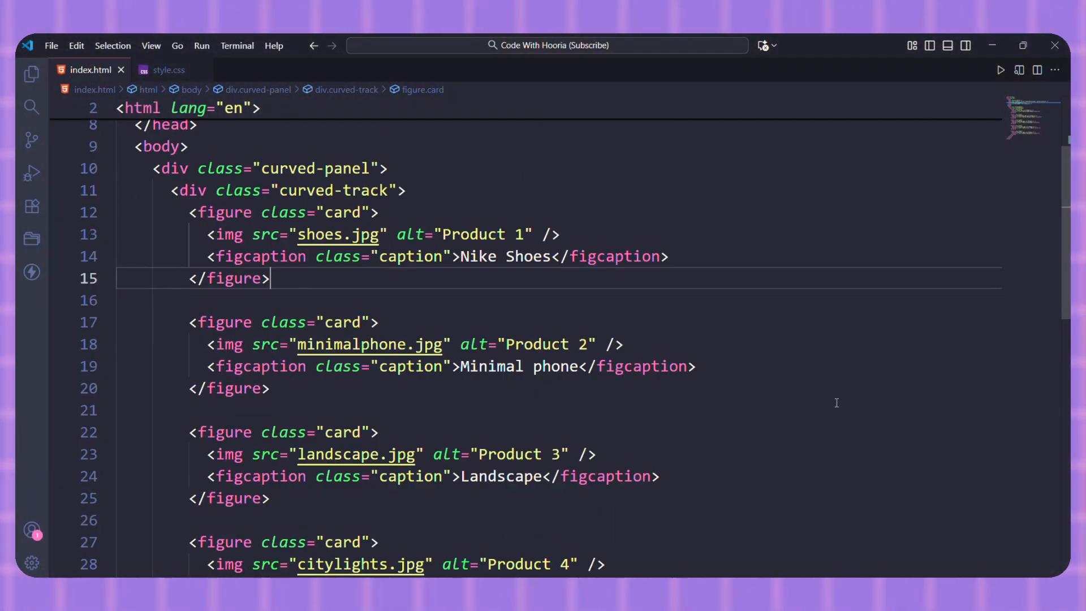
pyautogui.scroll(-3)
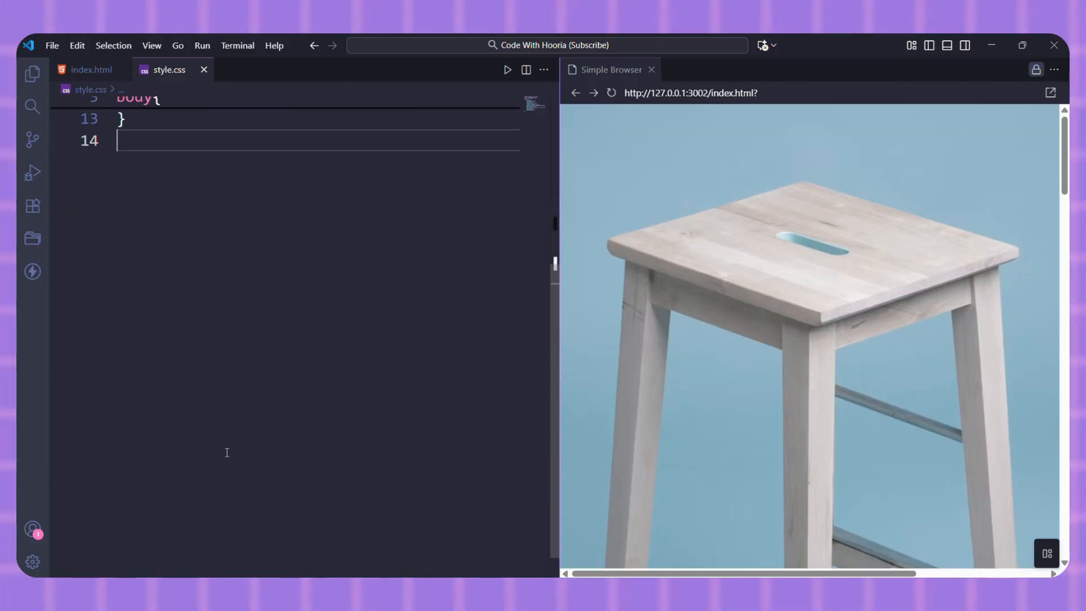
# Write :root with --bg 0e1113, --accent 7db8ff, --gap 16px and a pixel button size.
pyautogui.write(': #')
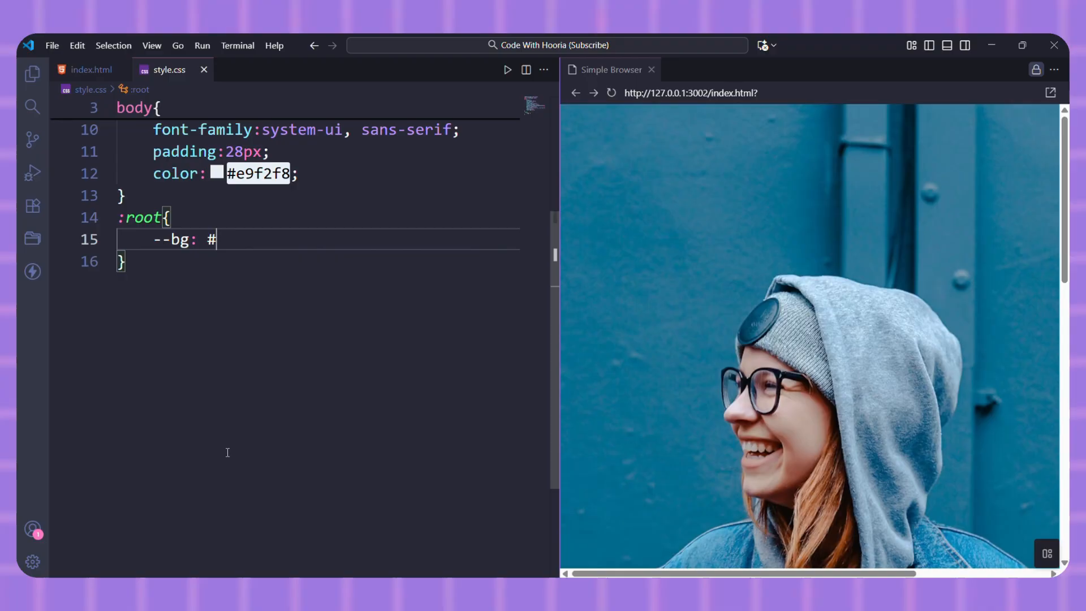
pyautogui.write('0e1113;')
pyautogui.write('--accent:#')
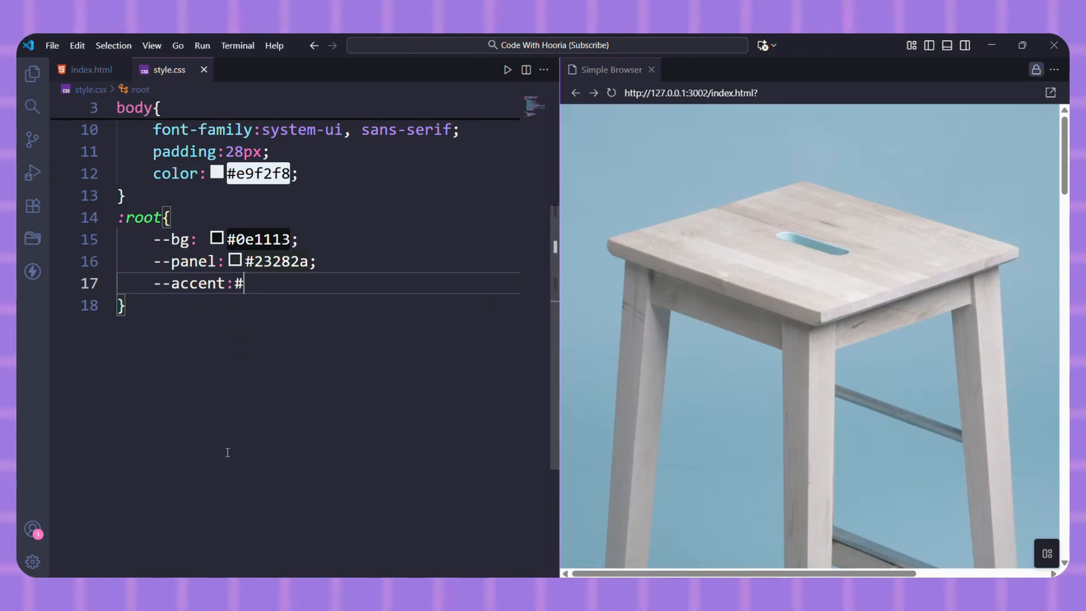
pyautogui.write('7db8ff;')
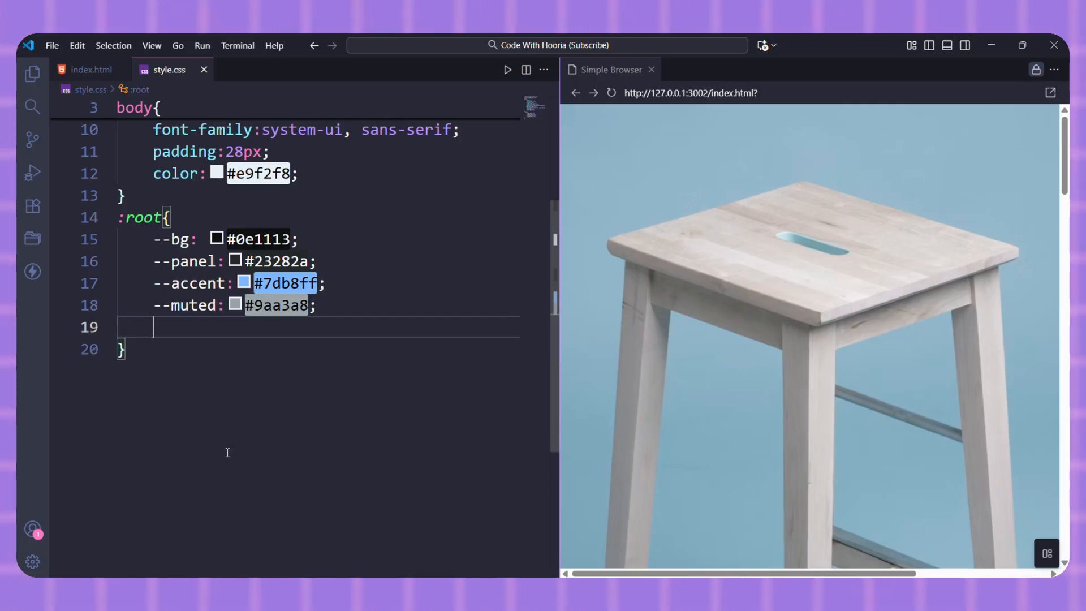
pyautogui.write('--gap:16px;')
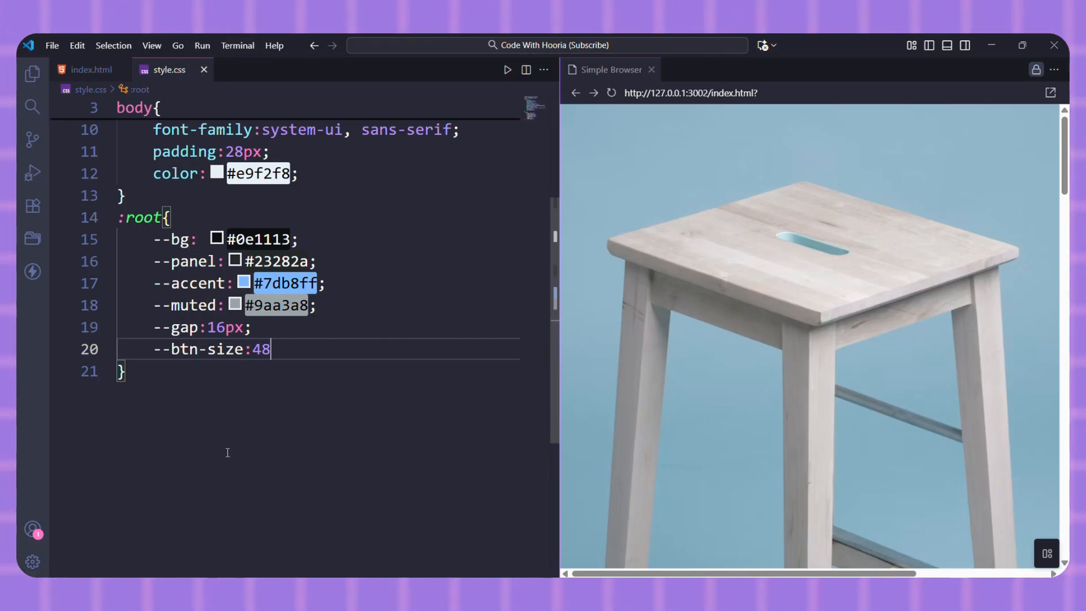
pyautogui.write('px;')
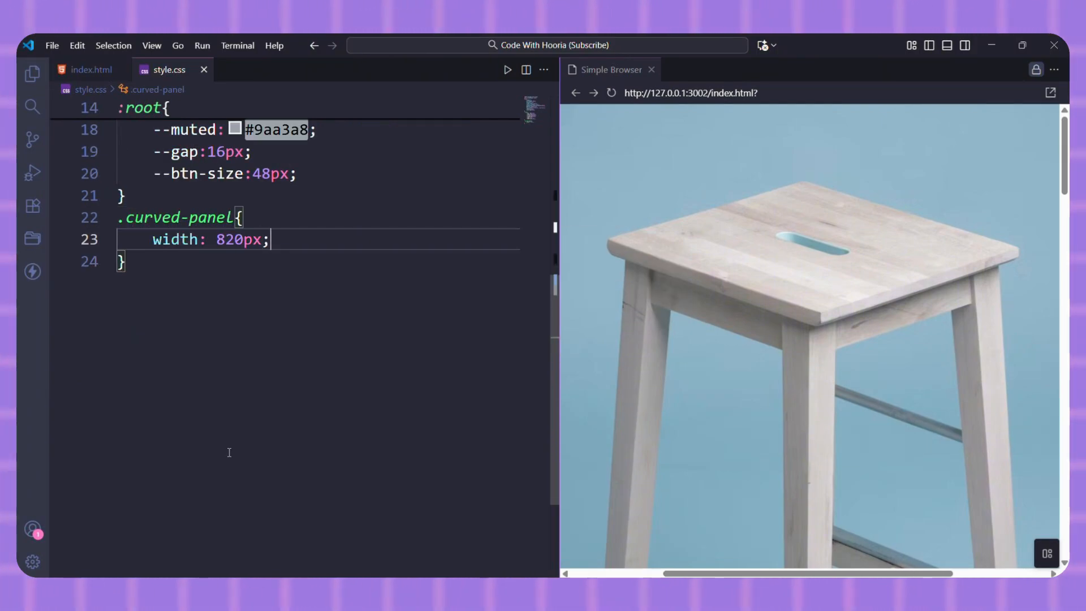
# Cap .curved-panel at max-width 95vw and register anchor-name --curved.
pyautogui.write('max-width: 95vw;')
pyautogui.write('box-shadow: 0 18px 40px ;')
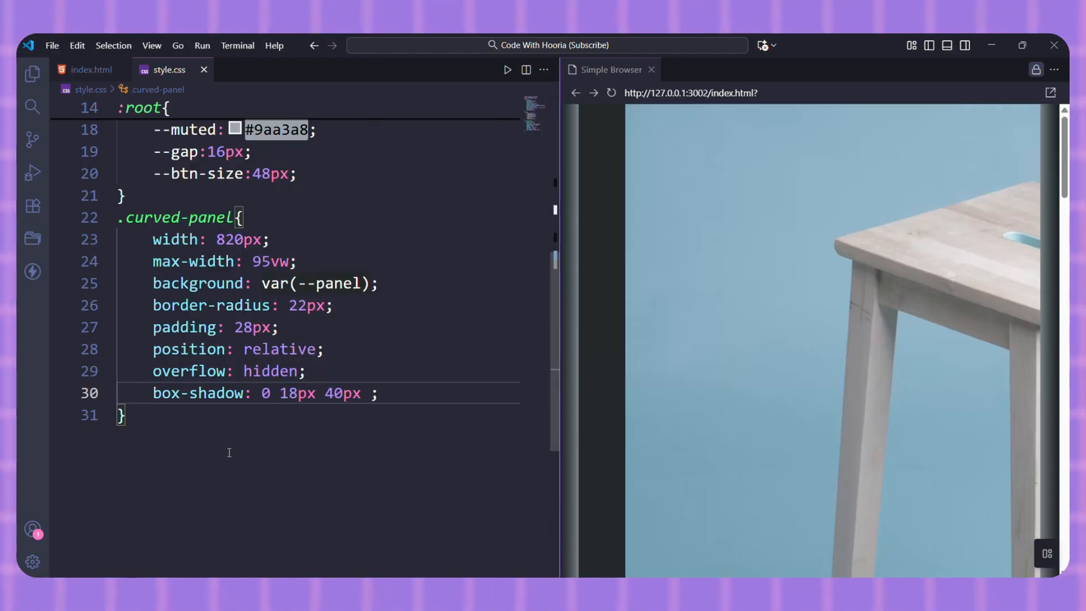
pyautogui.write('anchor-name: --curved;')
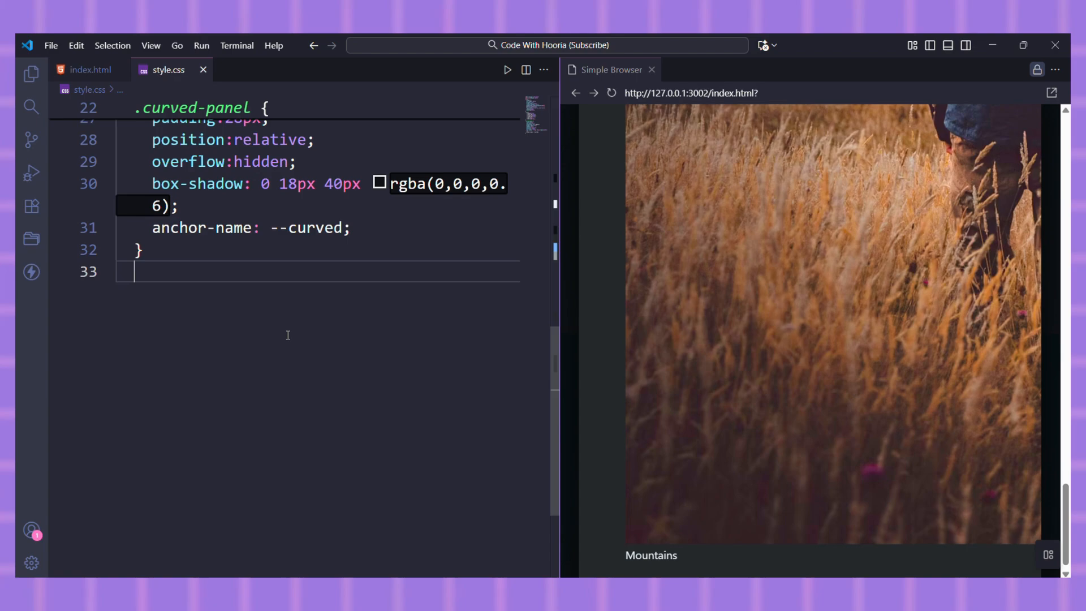
# Write .curved-panel::before with background gradient, blur filter and a translate transform.
pyautogui.write('.cu')
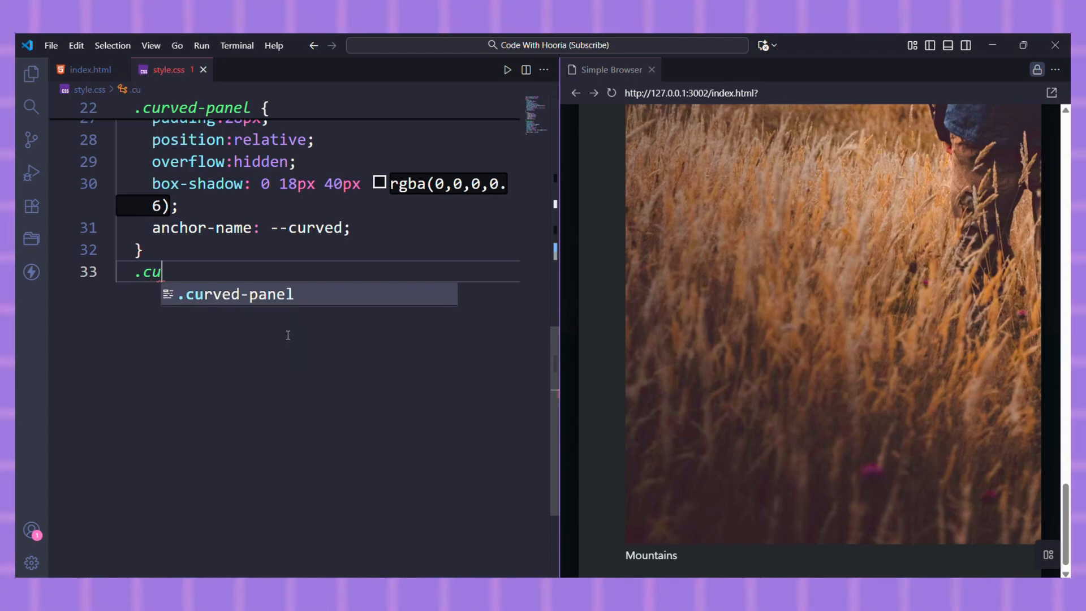
pyautogui.write('rved-panel::before{')
pyautogui.write('h')
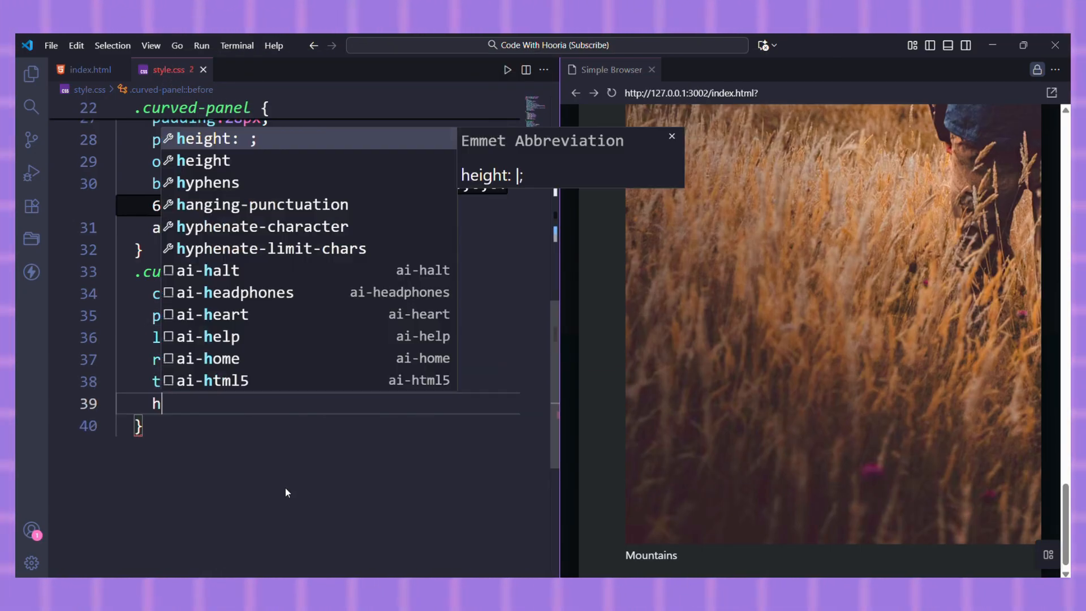
pyautogui.write('border-bottom-right-radius: ;')
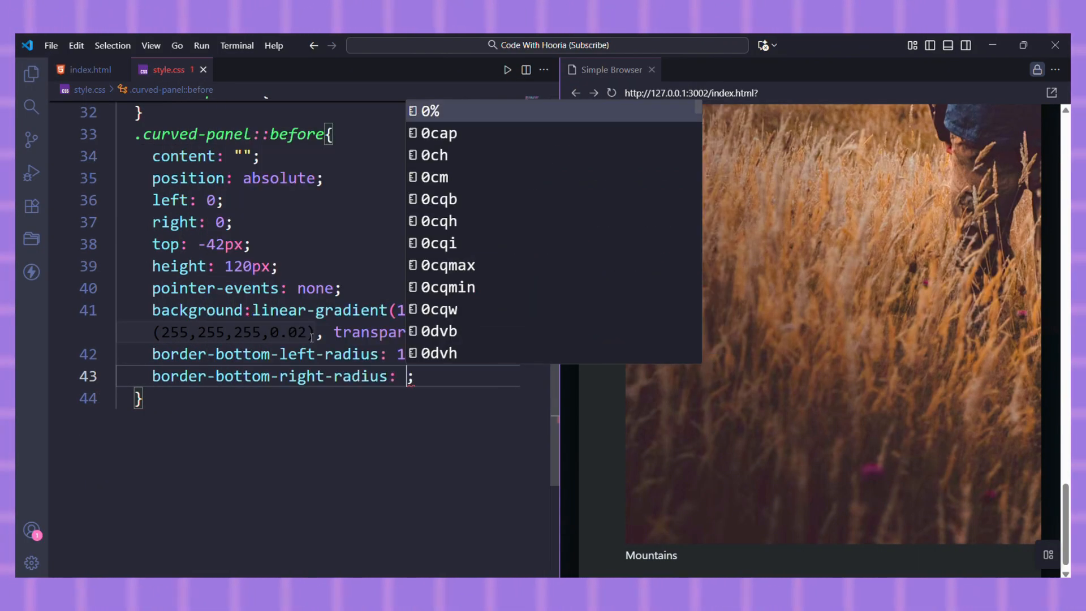
pyautogui.write('fil')
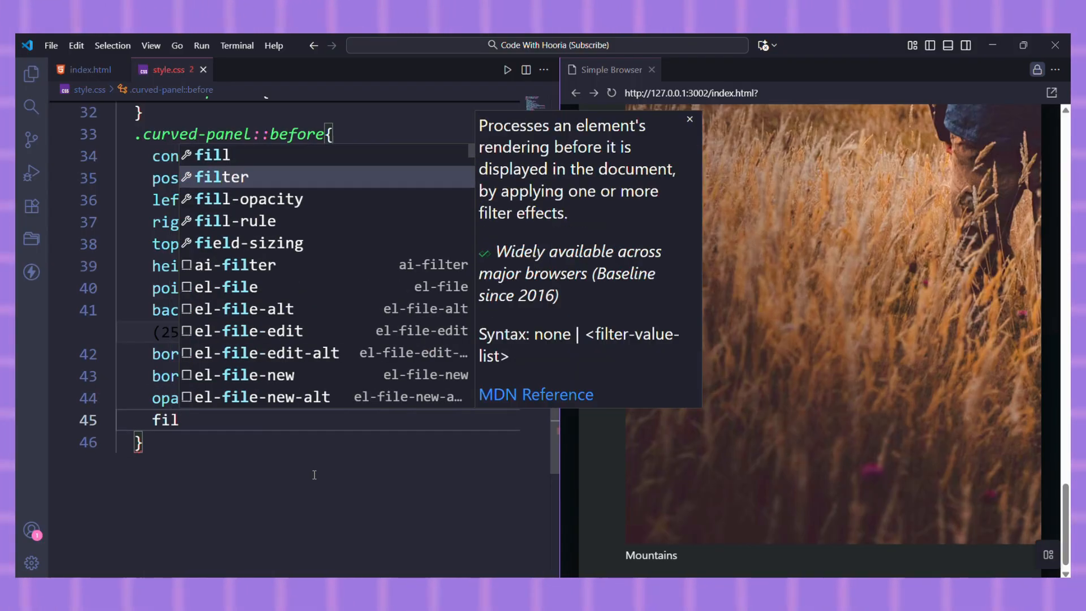
pyautogui.write('transform: translateY(8px);')
pyautogui.write('overflow-x: ;')
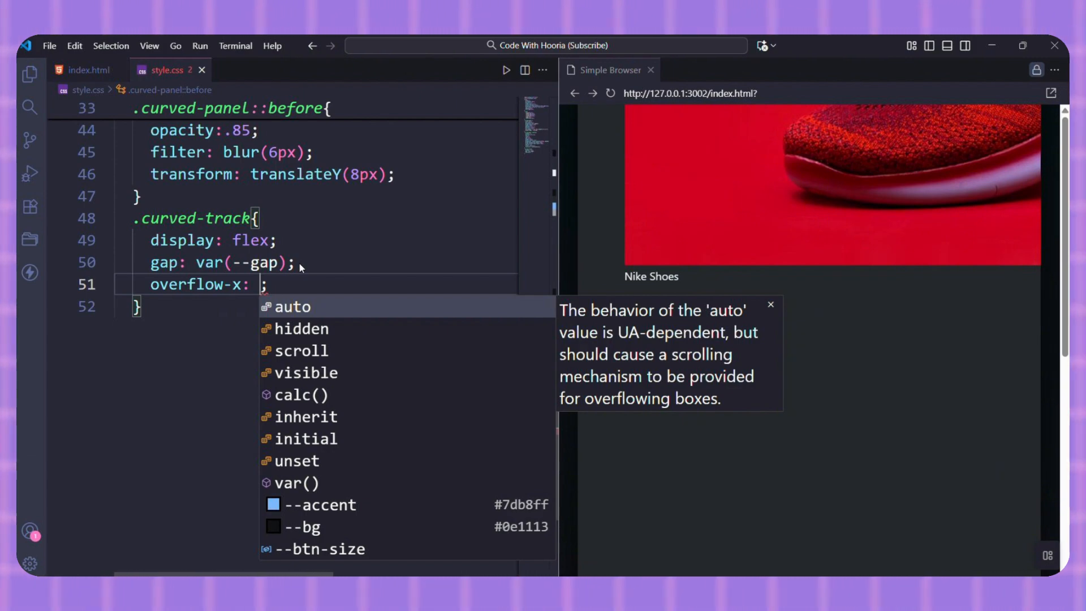
# Give .curved-track overflow-x auto and padding 10px 6px 20px, then hide its webkit scrollbar.
pyautogui.write('auto;')
pyautogui.write('scroll-behavior: smooth;')
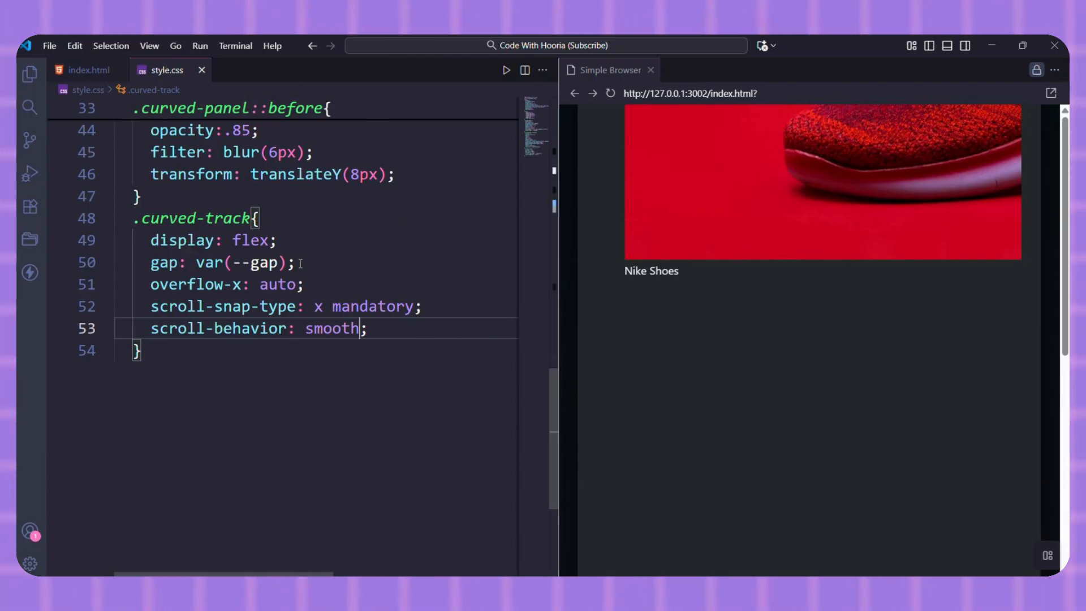
pyautogui.write('padding: 10px 6px 20px 6px;')
pyautogui.write('align-items: center;')
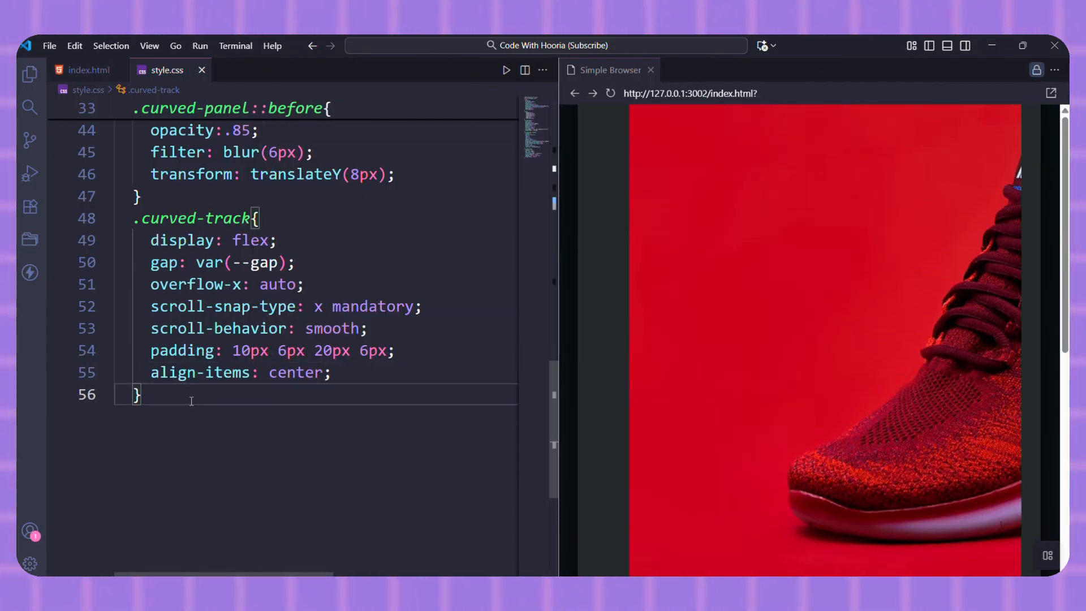
pyautogui.write('.curved-track::webkit-scrollbar{')
pyautogui.write('background: linear-gradient(145deg, rg);')
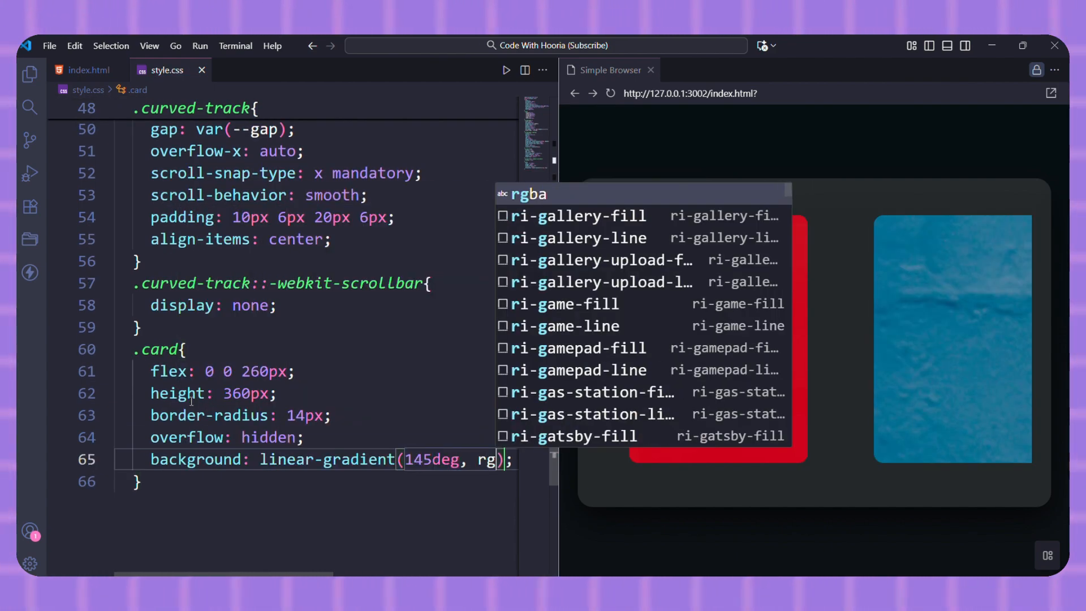
# Finish the .card rule with a translucent white background, scroll snapping and a 10px 30px rgba shadow.
pyautogui.write('ba(255,255,255,9.')
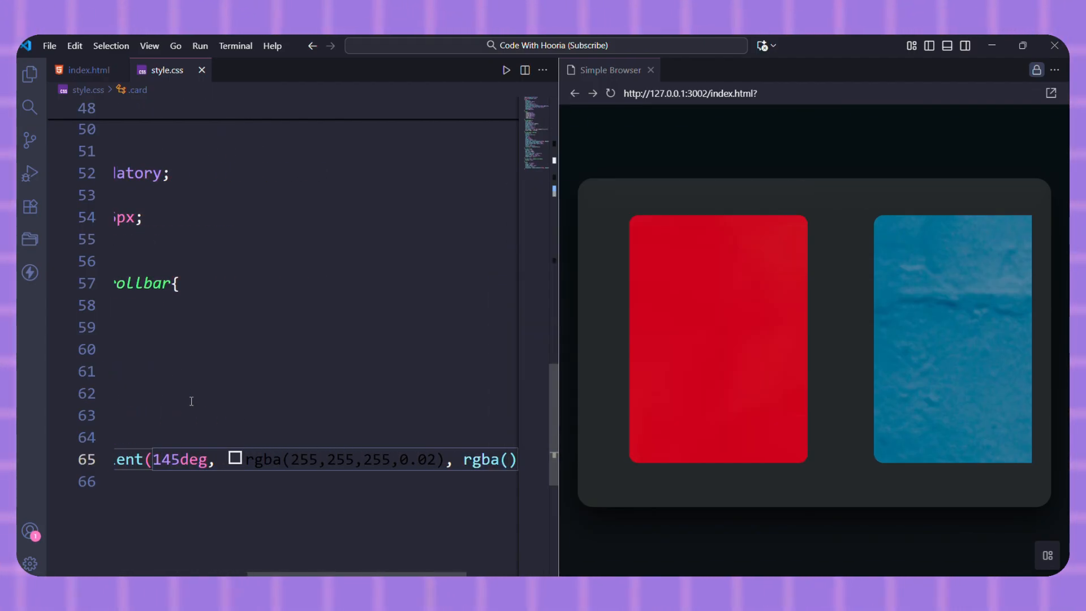
pyautogui.write('scroll-snap-align: center;')
pyautogui.write('box-shadow: 0 ;')
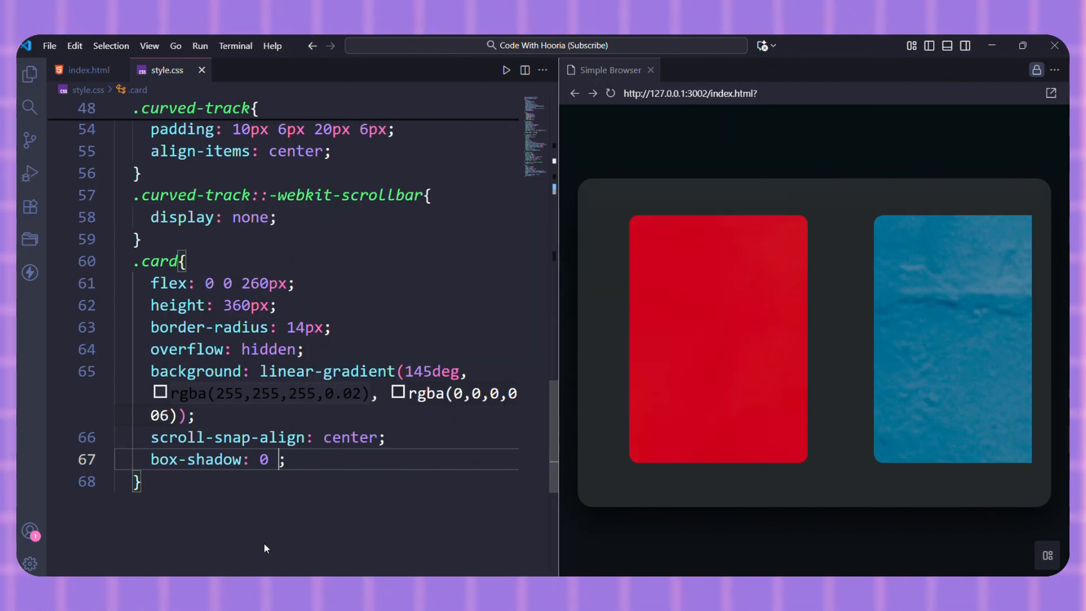
pyautogui.write('10px 30px rgba(0,0,0,0.06)')
pyautogui.write('position: relative;')
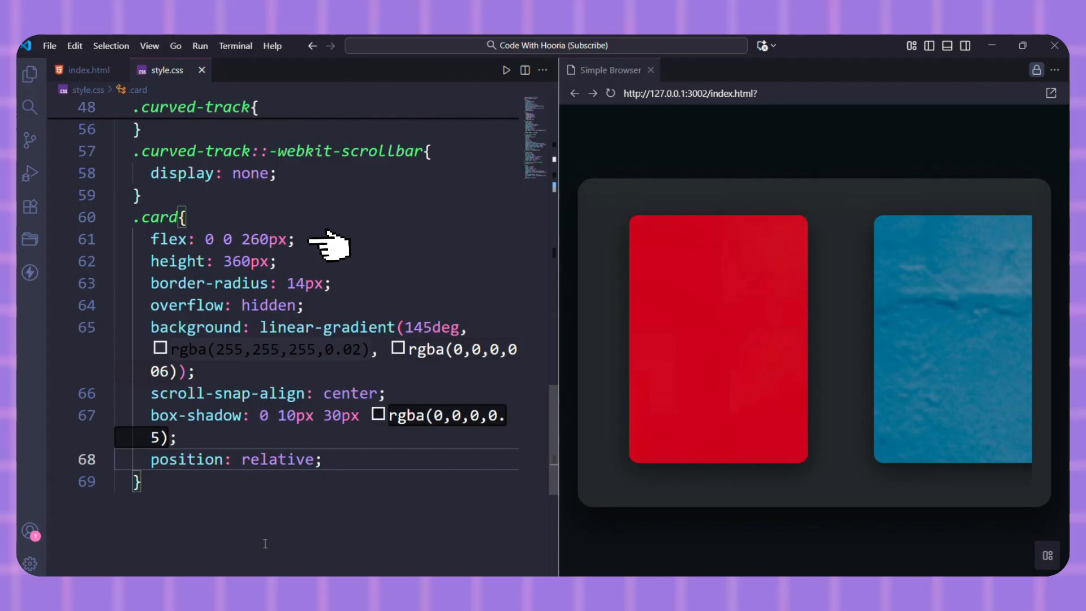
# Make .card img full-width with a .45s transform transition and scale(1.04) on hover, then start .caption.
pyautogui.write('.card img{')
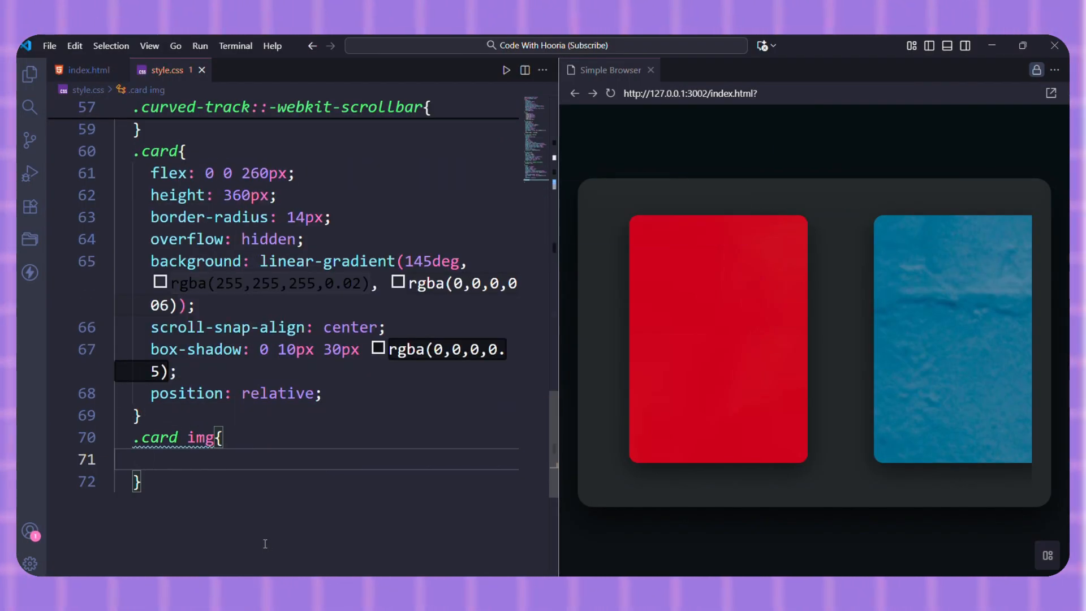
pyautogui.write('width: 100%;')
pyautogui.write('height: 100%;')
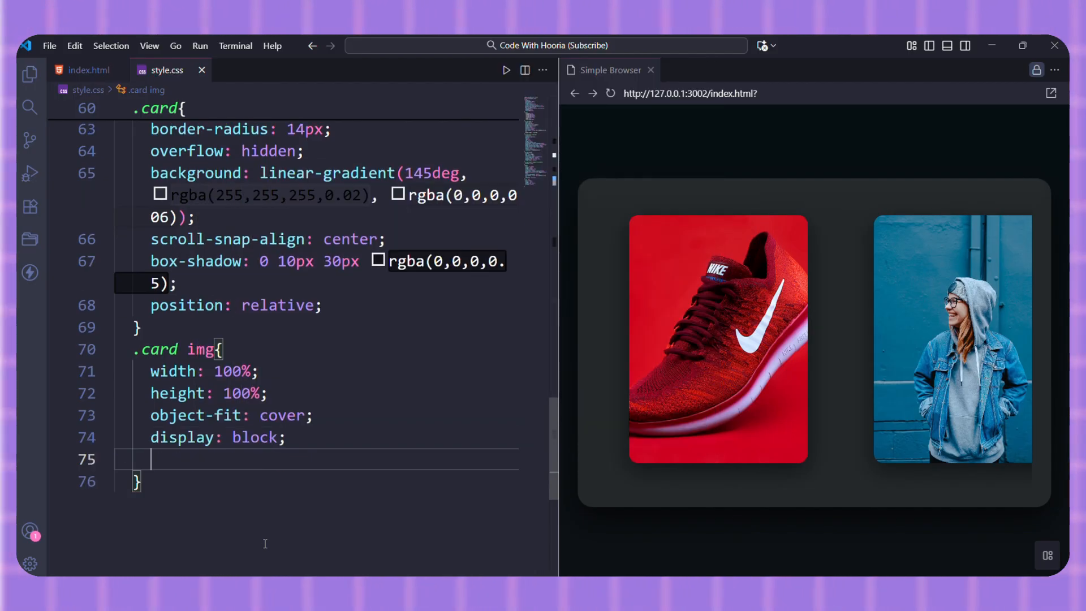
pyautogui.write('transition: transform .;')
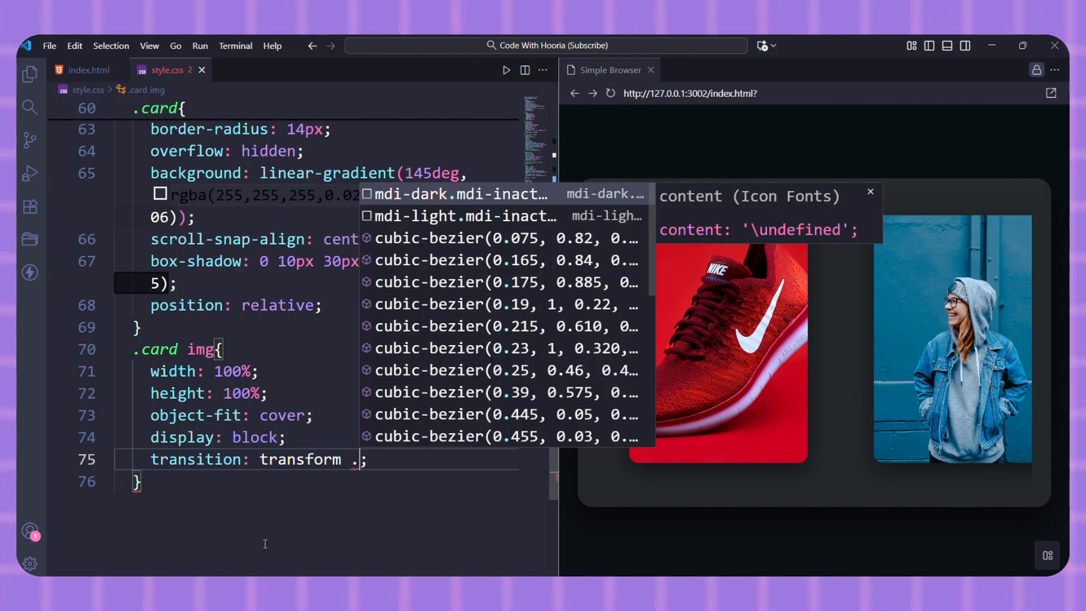
pyautogui.write('.45s ease;')
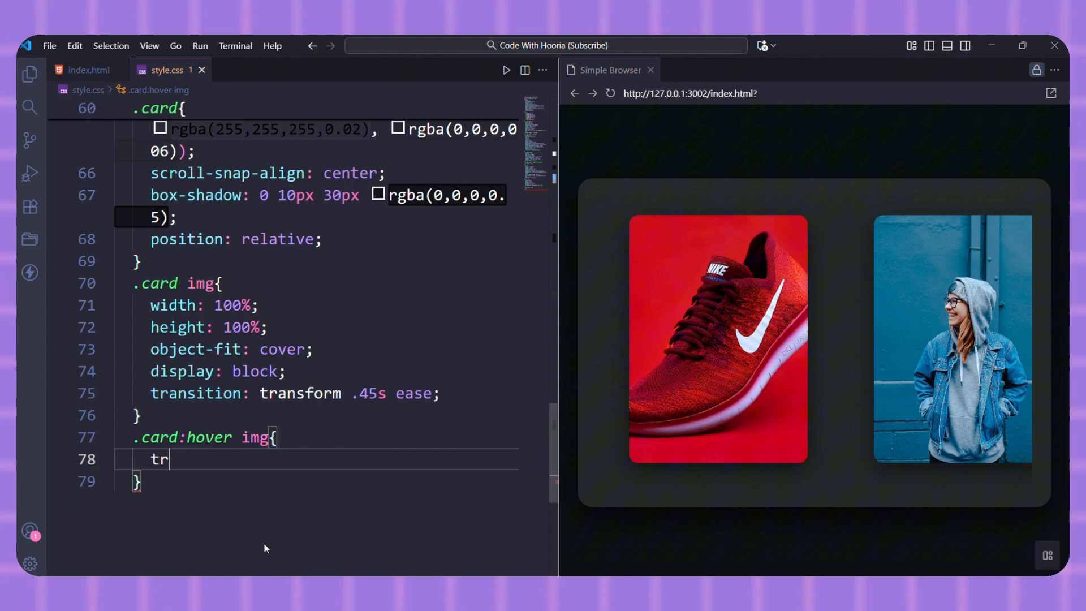
pyautogui.write('ansform: scale(1.04);')
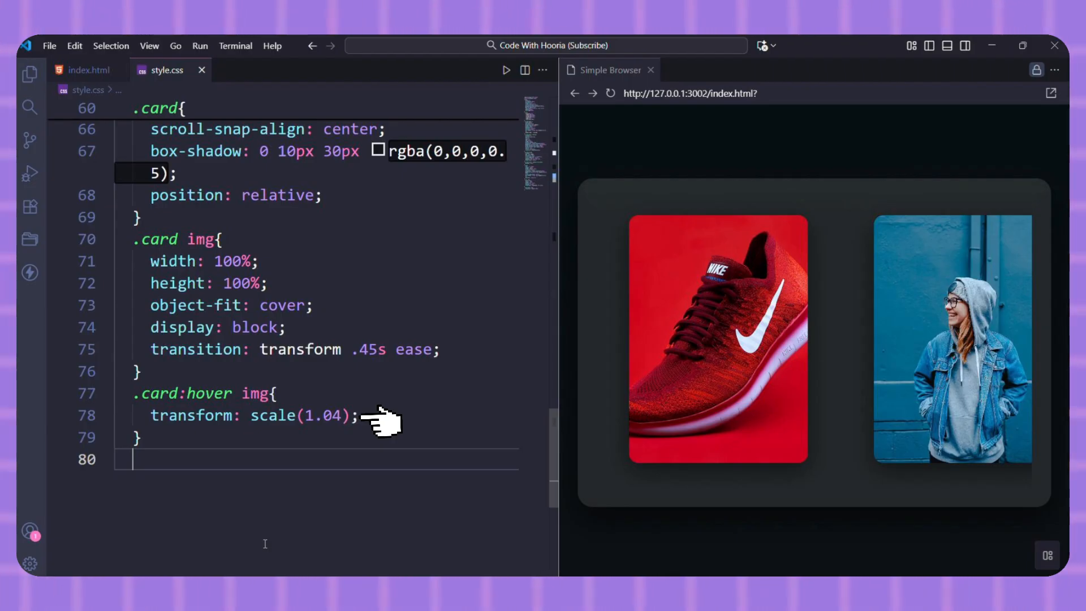
pyautogui.write('.caption{')
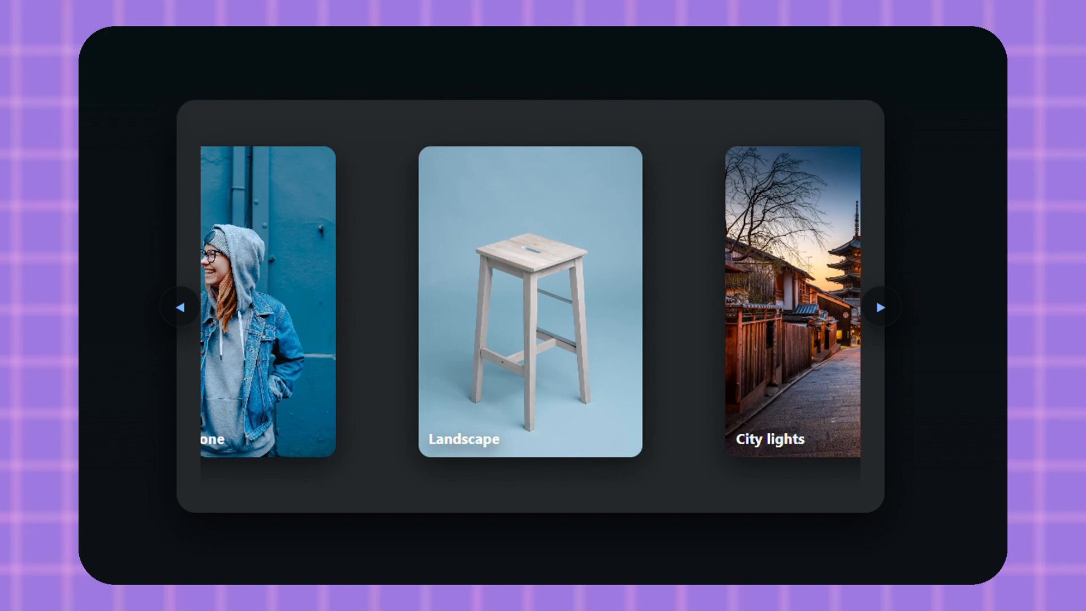
# Advance the previewed carousel to check the captions.
pyautogui.click(880, 308)
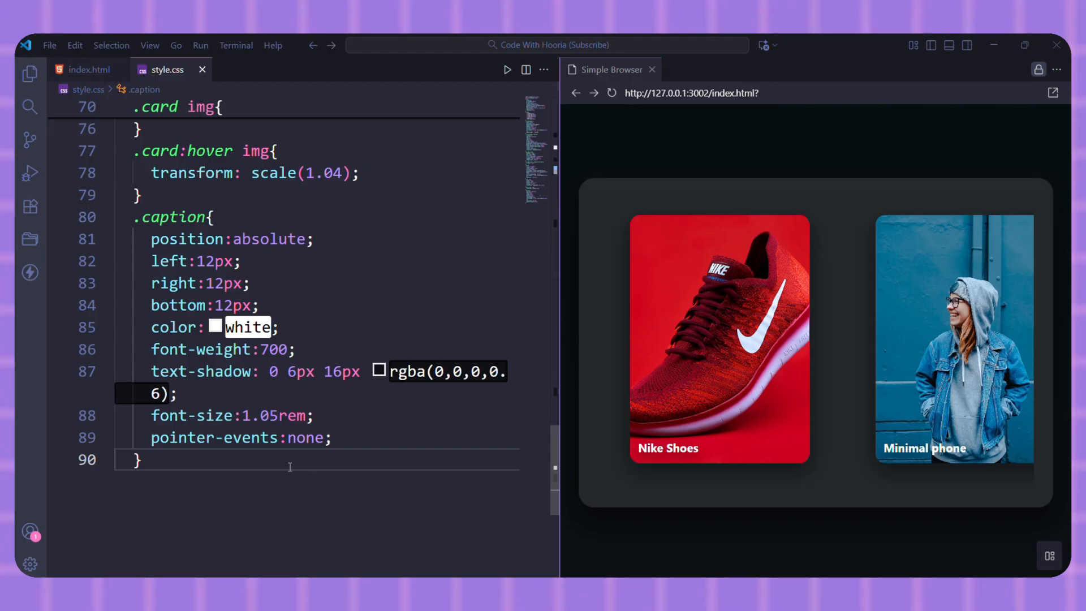
# Write .curved-track::scroll-button(*) sized var(--btn-size), grid-centred, rgba background and 0 12px 32px shadow.
pyautogui.write('.curved-track::scroll-button(*){')
pyautogui.write('height: ;')
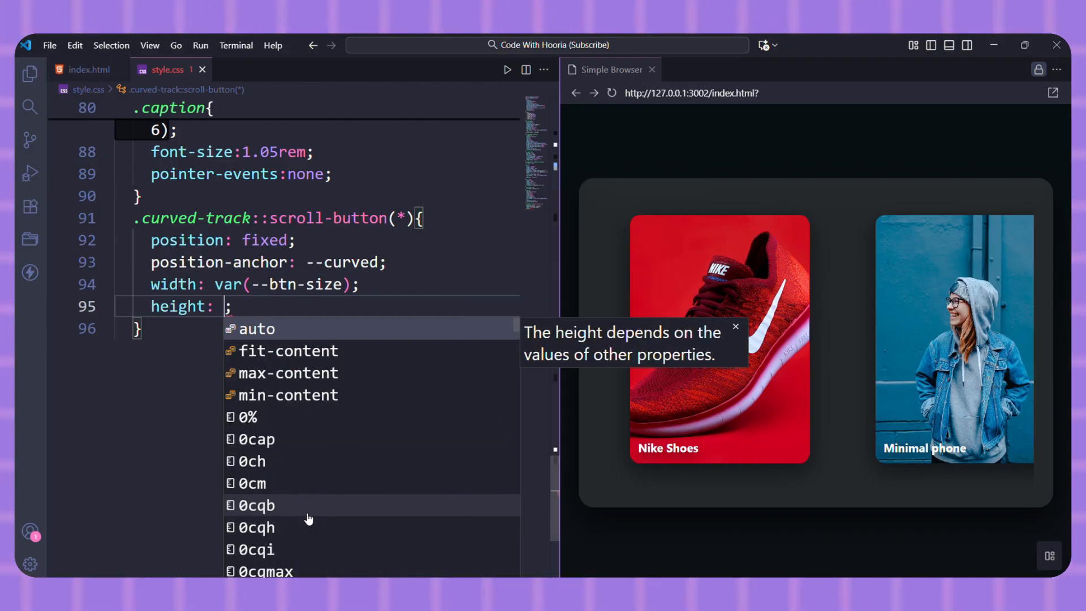
pyautogui.write('var(--btn-size);')
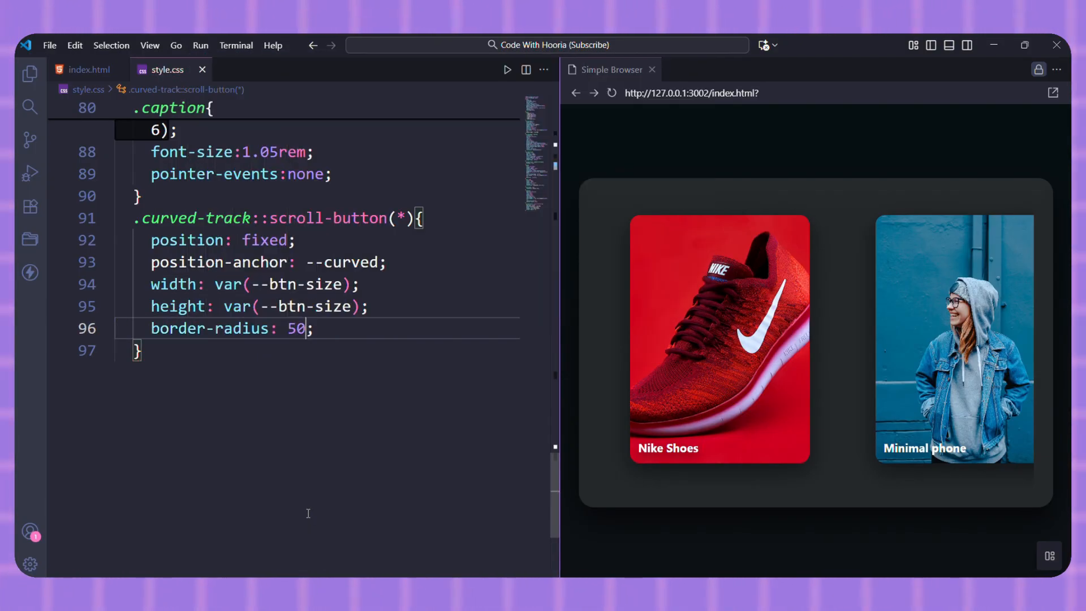
pyautogui.write('display: grid;')
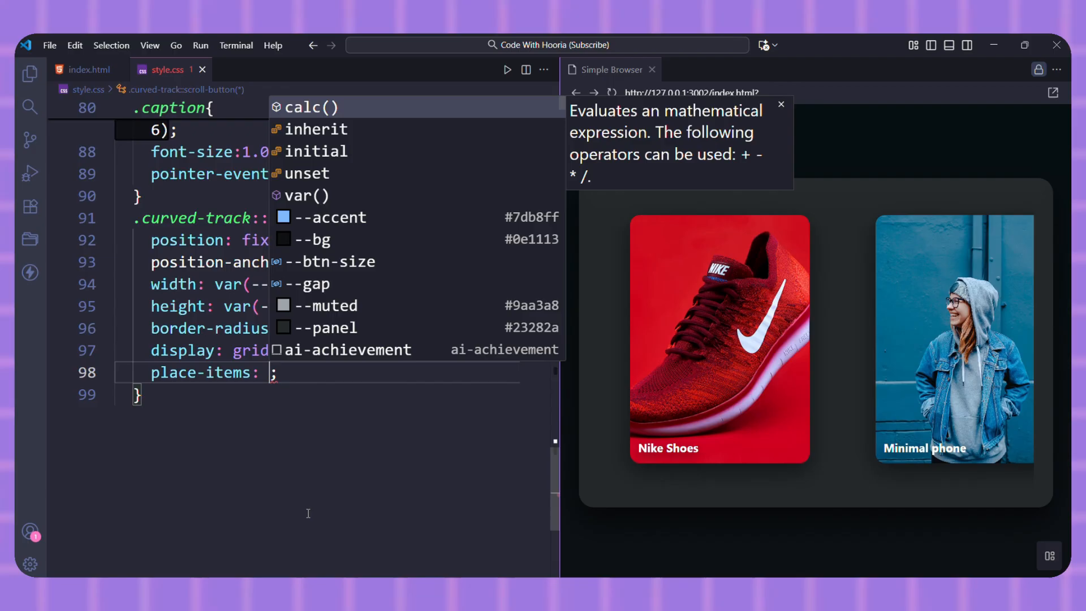
pyautogui.write('background: rgba')
pyautogui.write('box-shadow: ;')
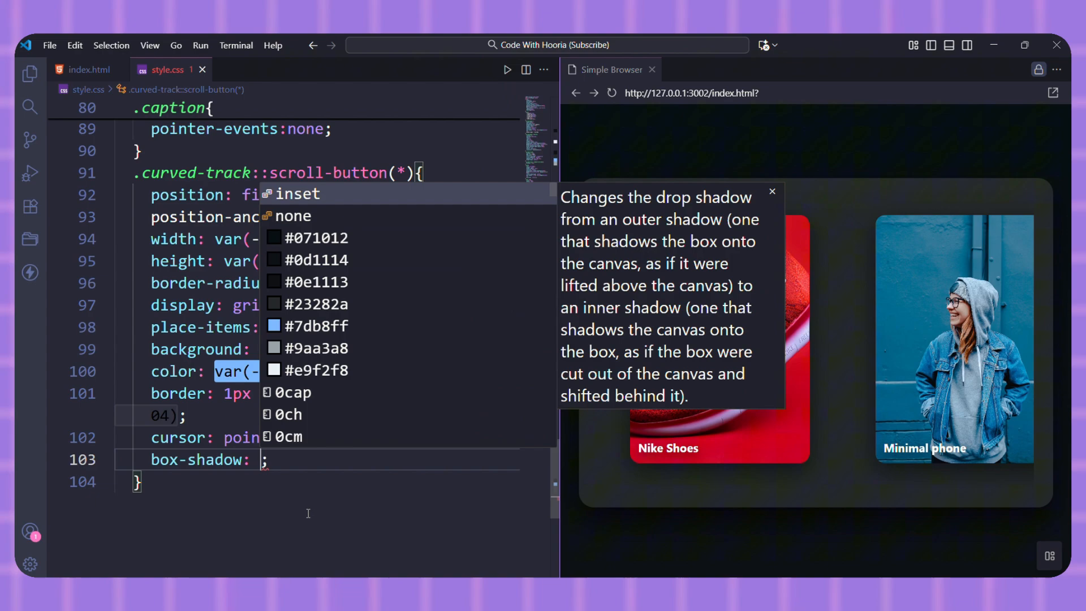
pyautogui.write('0 12px 32px rgba(0,0,0,0.6)')
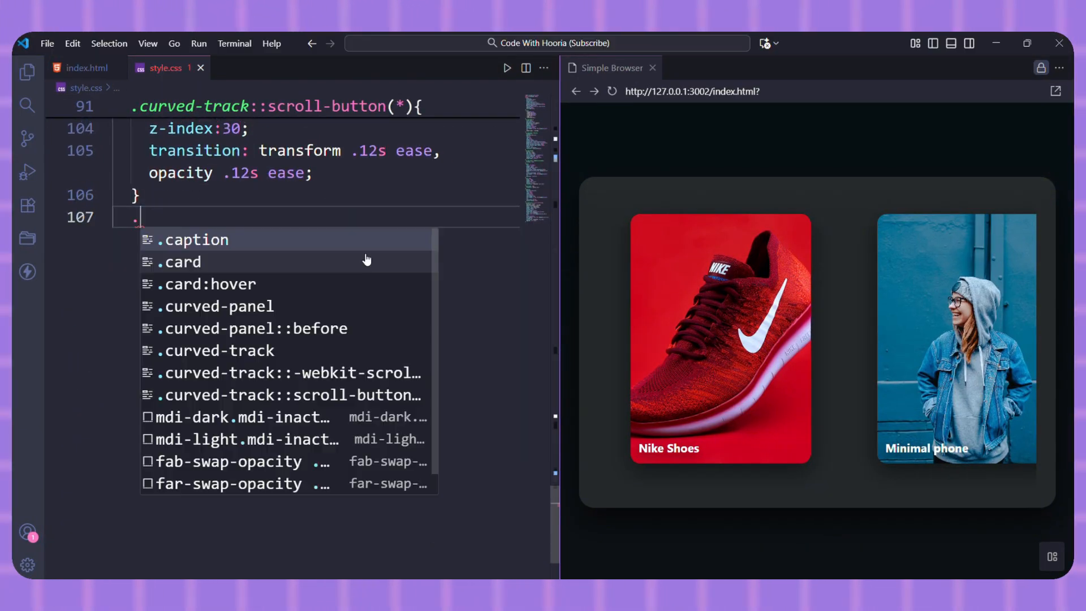
# Add scroll-button(left) with translate 58% 0, a (right) rule, and a :disabled rule with cursor default.
pyautogui.write('curved-track::scroll-button(left){')
pyautogui.write('position-area: left center;')
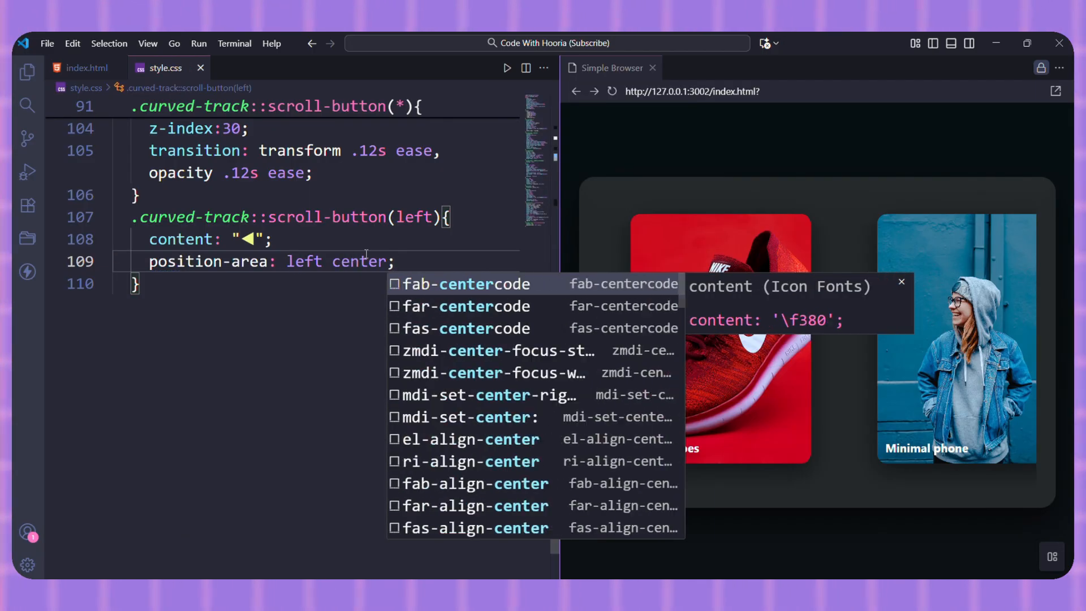
pyautogui.write('translate: 58% 0;')
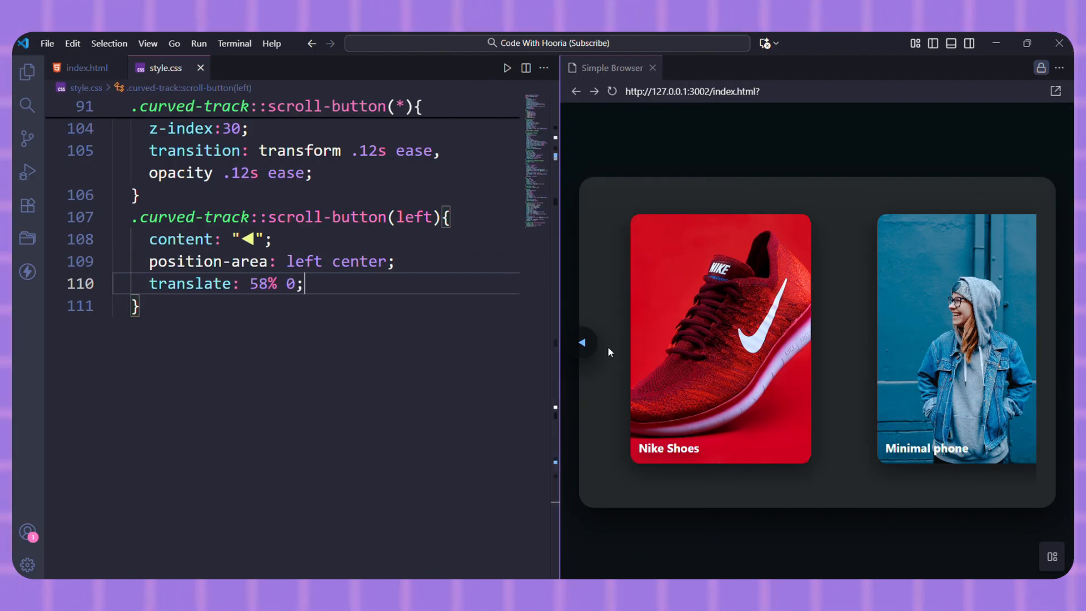
pyautogui.write('.curved-track::scroll-button(right){')
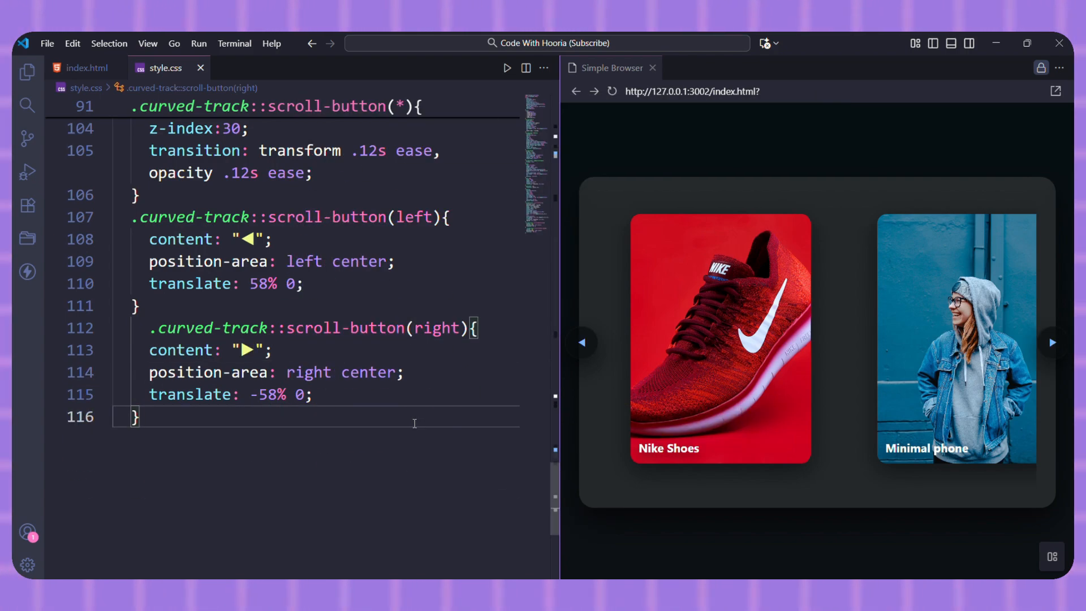
pyautogui.write('.curved-track::scroll-button(*) :disabled{')
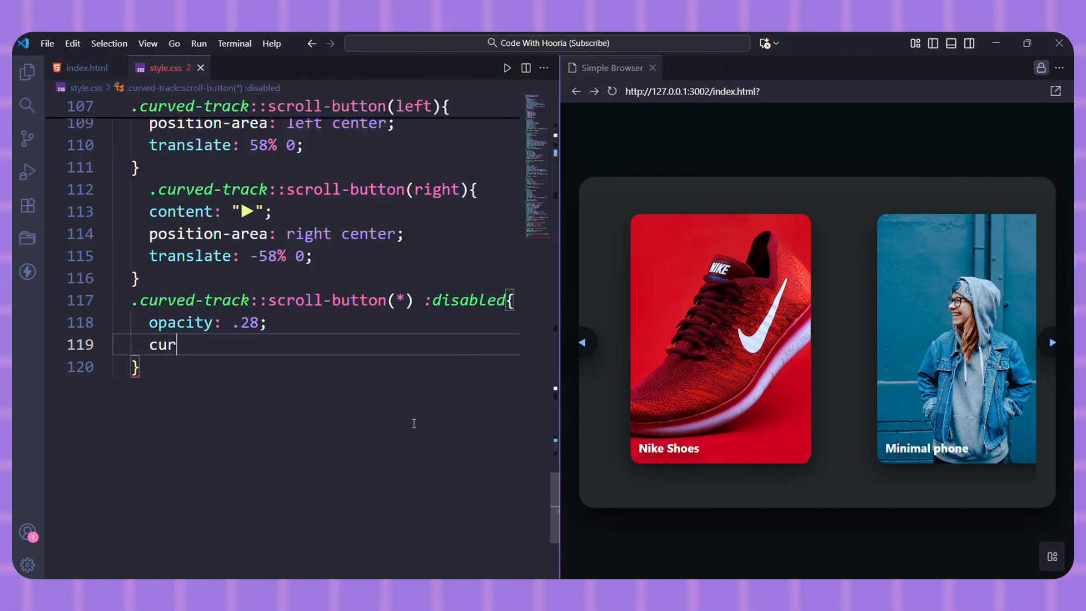
pyautogui.write('sor: default;')
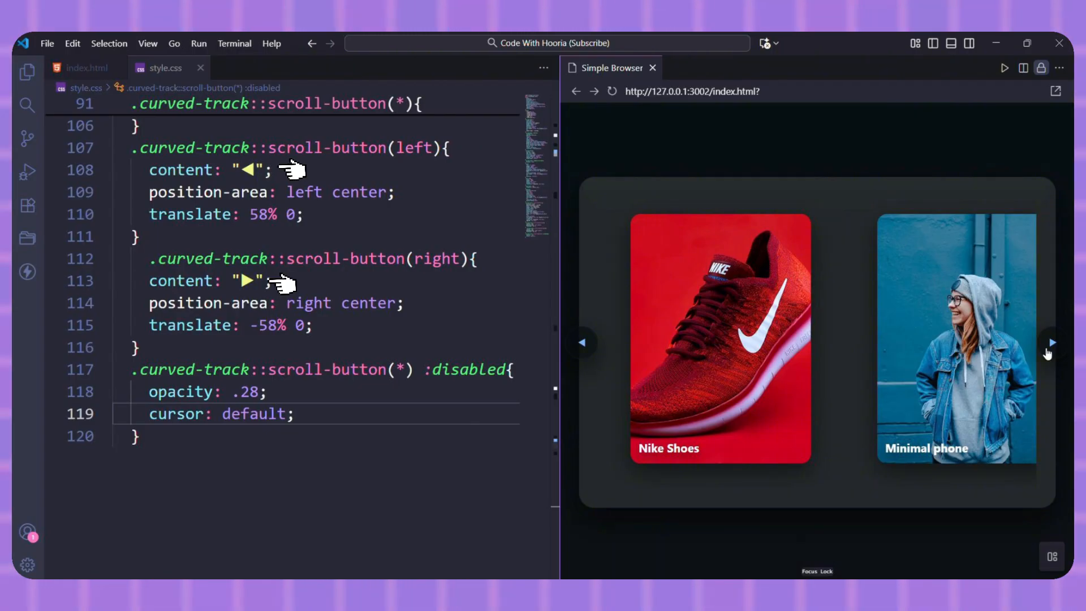
pyautogui.moveTo(426, 191)
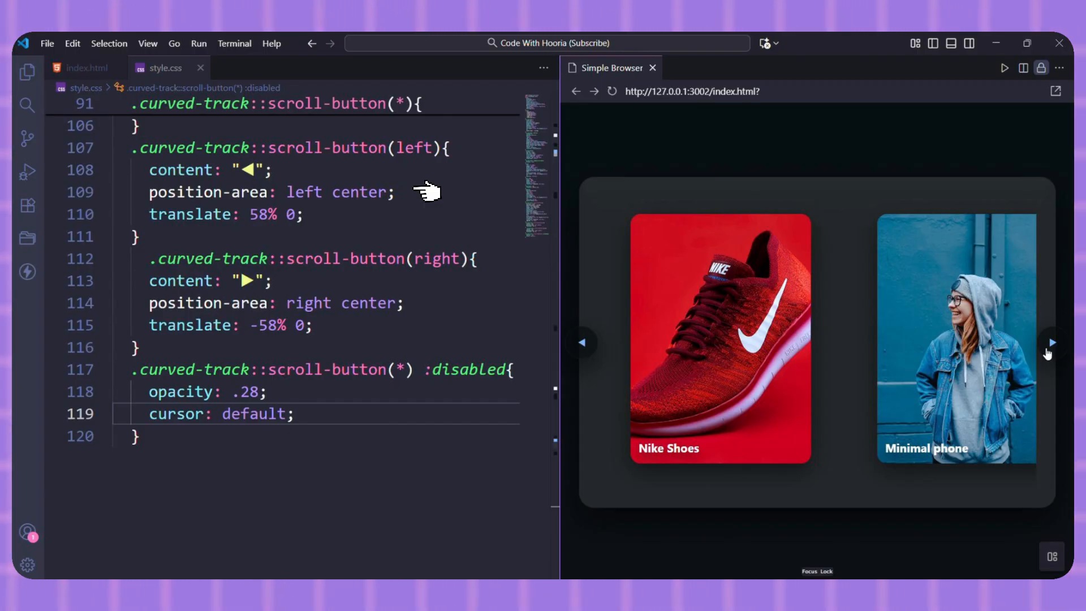
pyautogui.moveTo(433, 305)
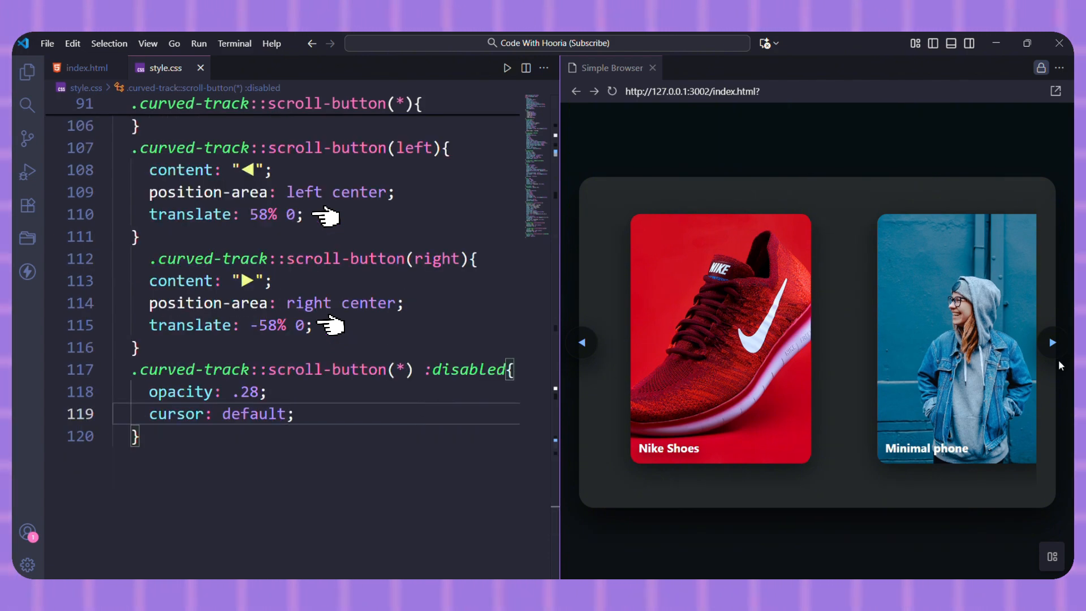
# Advance the previewed carousel twice with the right arrow to reach City lights and Mountains.
pyautogui.click(1055, 342)
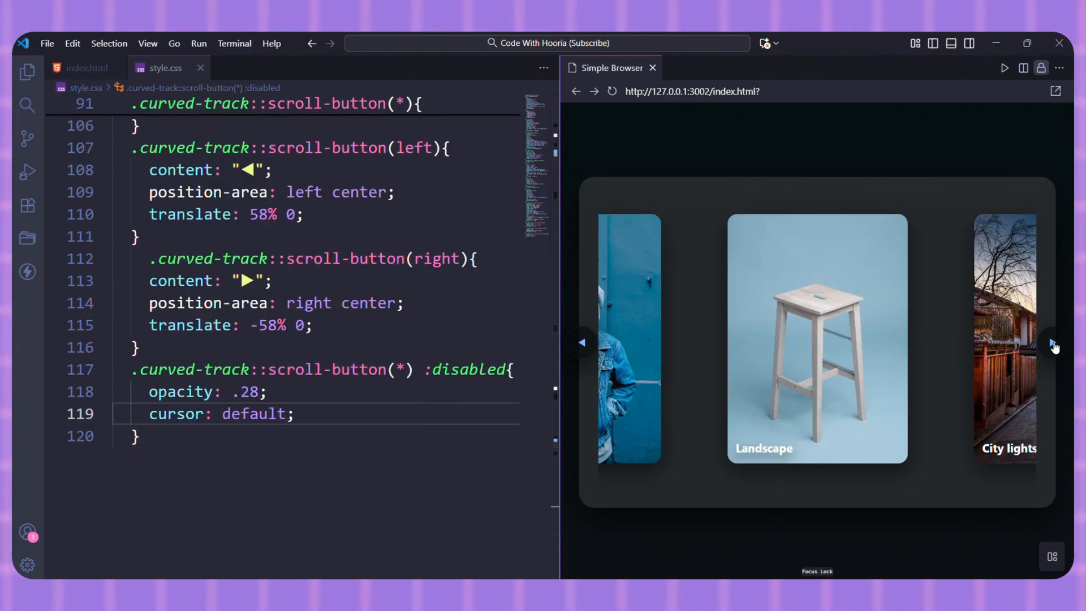
pyautogui.click(1052, 342)
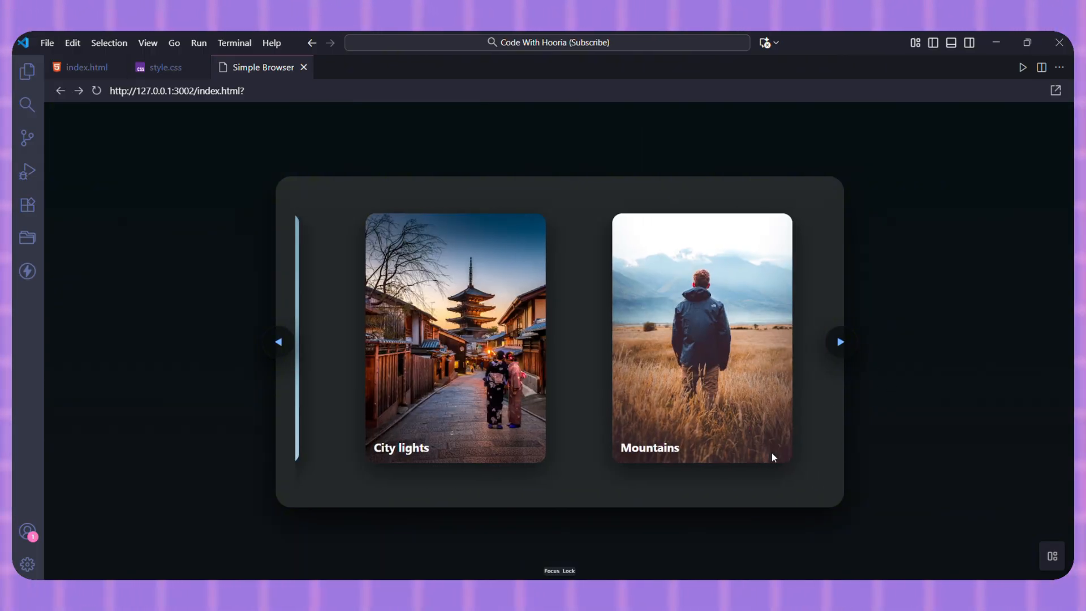
# Page the carousel back to the first cards, forward to Landscape, then to Nike Shoes, and switch to YouTube.
pyautogui.click(279, 355)
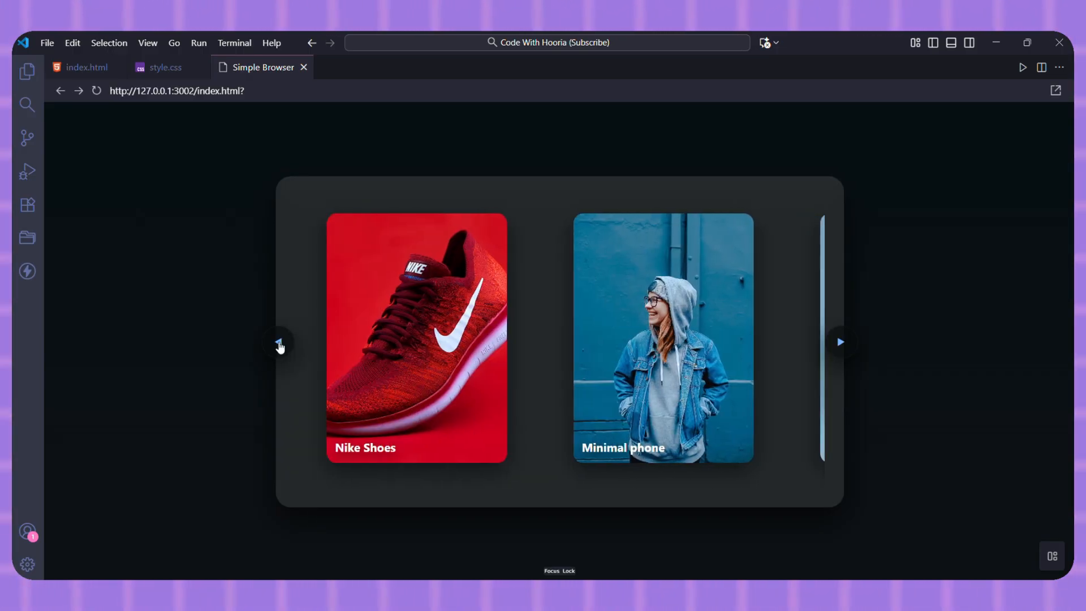
pyautogui.click(842, 342)
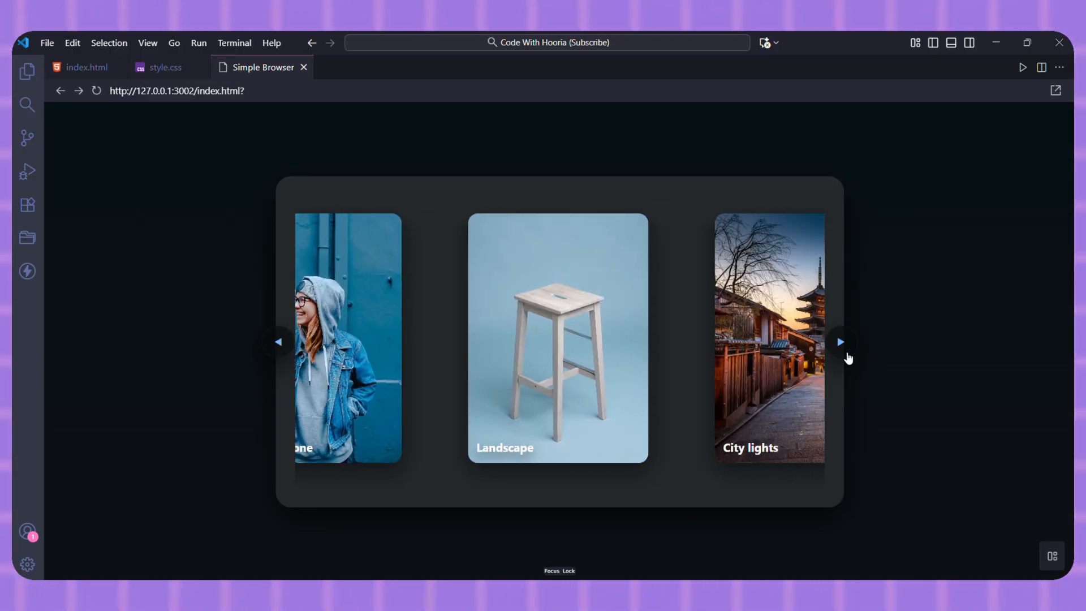
pyautogui.click(842, 355)
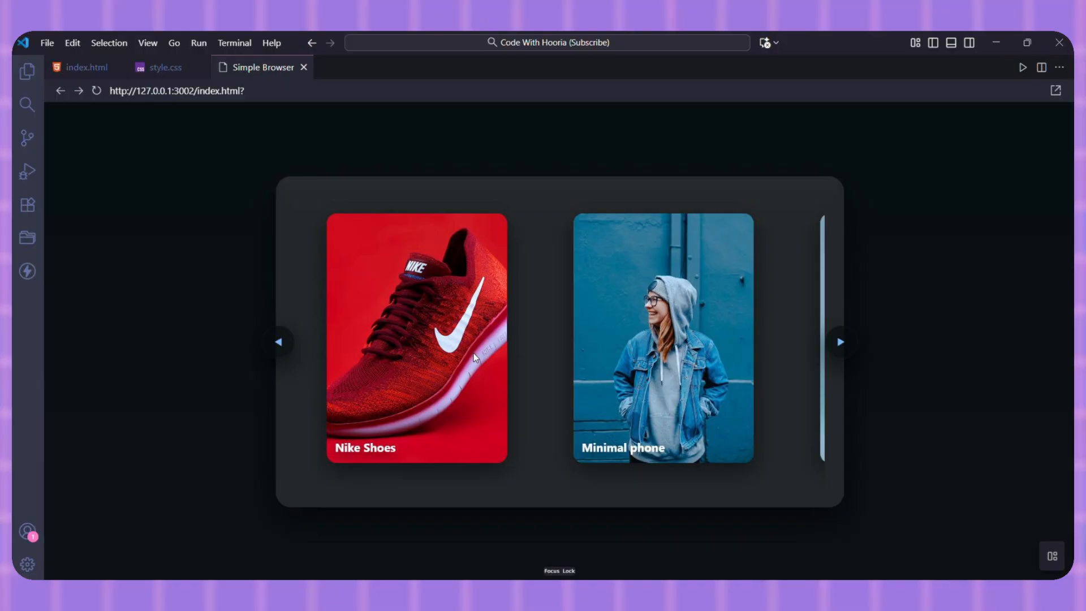
pyautogui.click(553, 43)
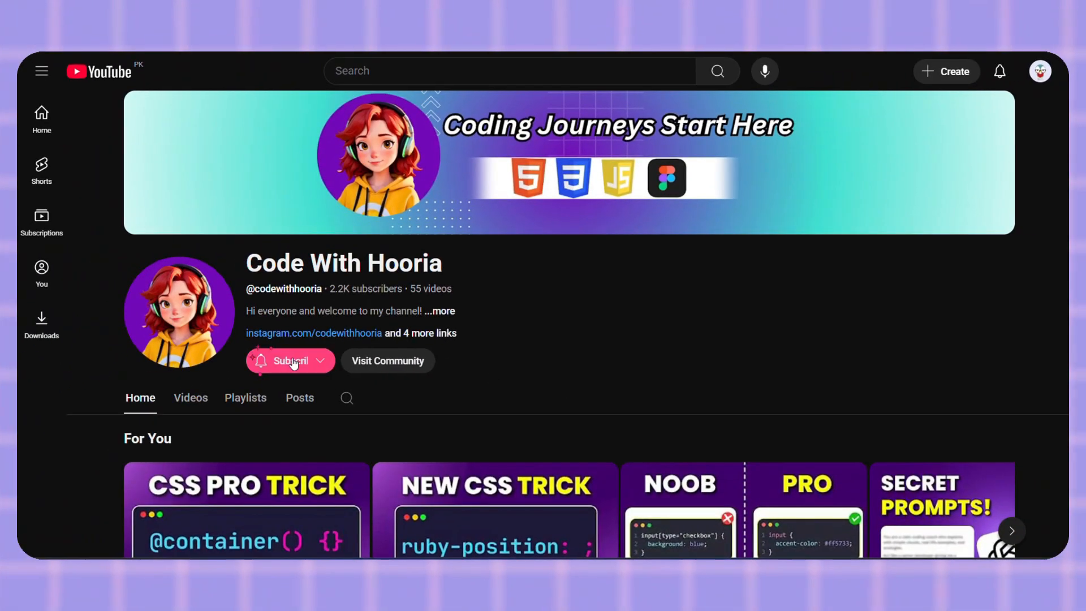
# Subscribe to the Code With Hooria channel with all notifications on.
pyautogui.click(289, 361)
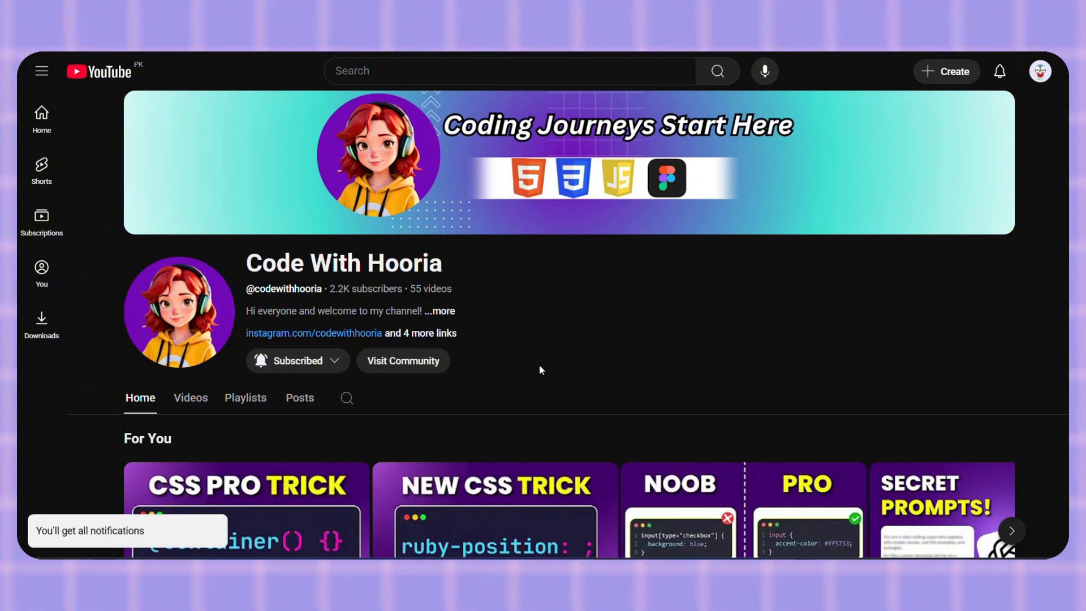
pyautogui.moveTo(633, 363)
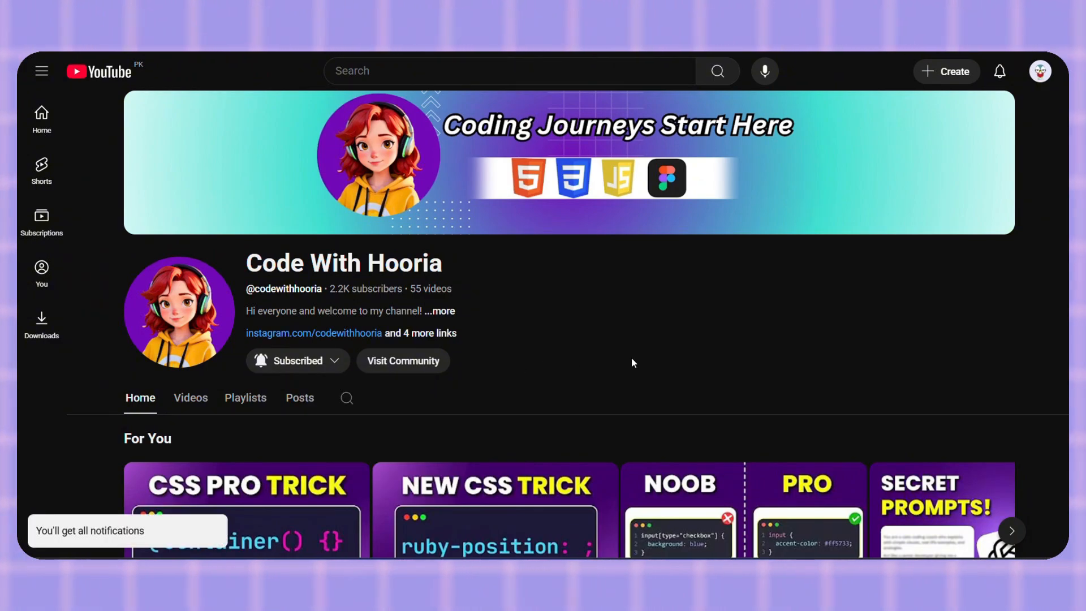